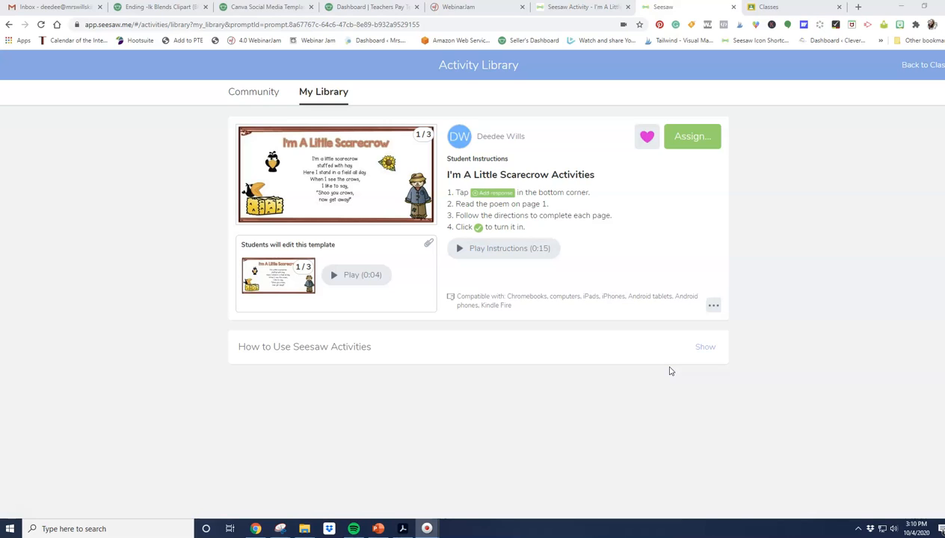
pyautogui.moveTo(679, 110)
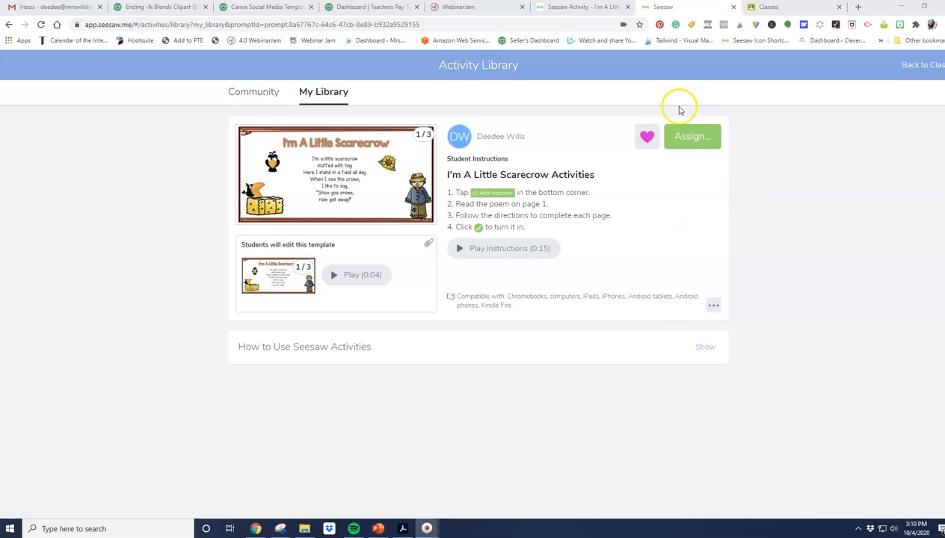
# Assign 'I'm A Little Scarecrow Activities' to Mrs Wills Class and view its activities list.
pyautogui.click(691, 136)
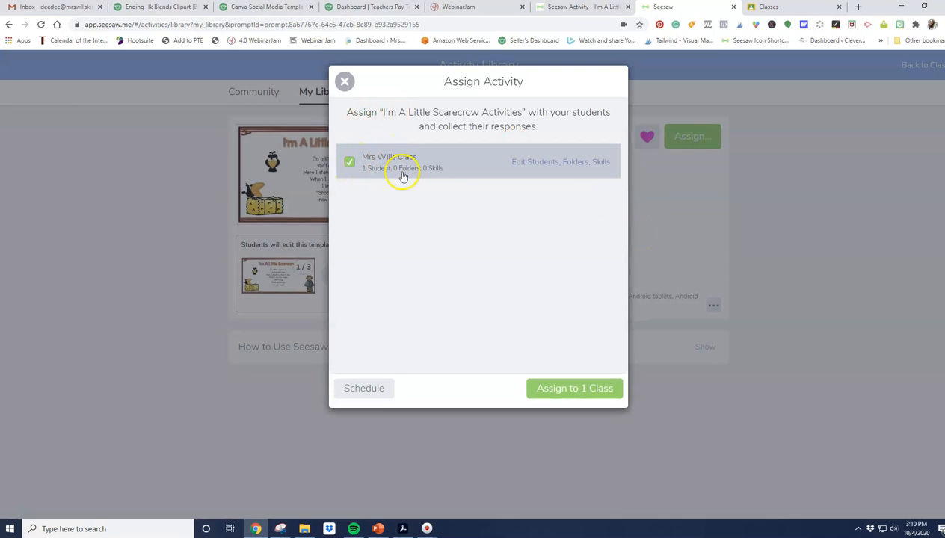
pyautogui.click(574, 388)
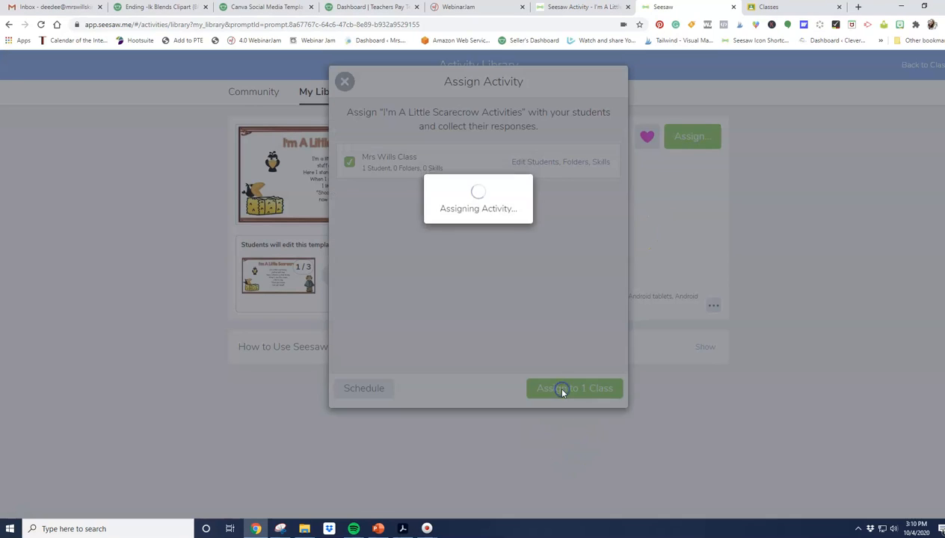
pyautogui.click(575, 388)
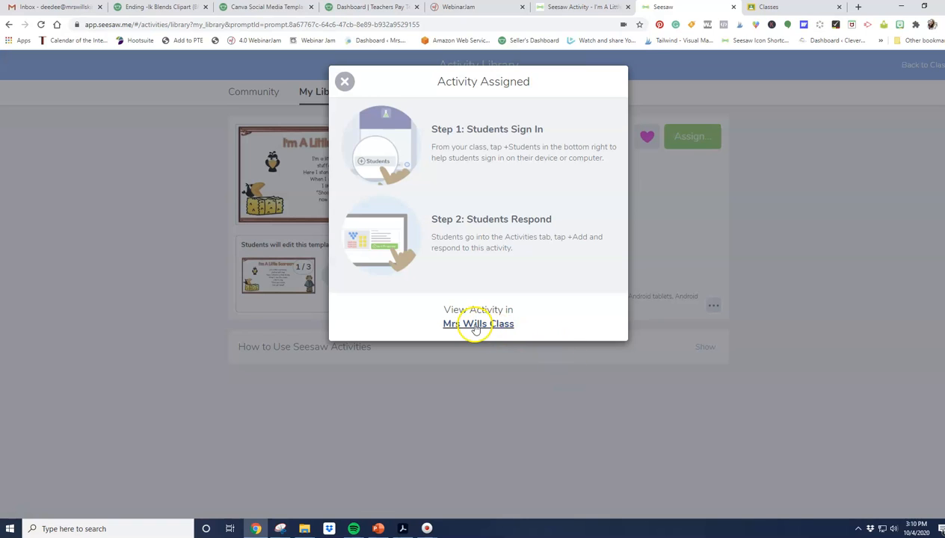
pyautogui.click(479, 323)
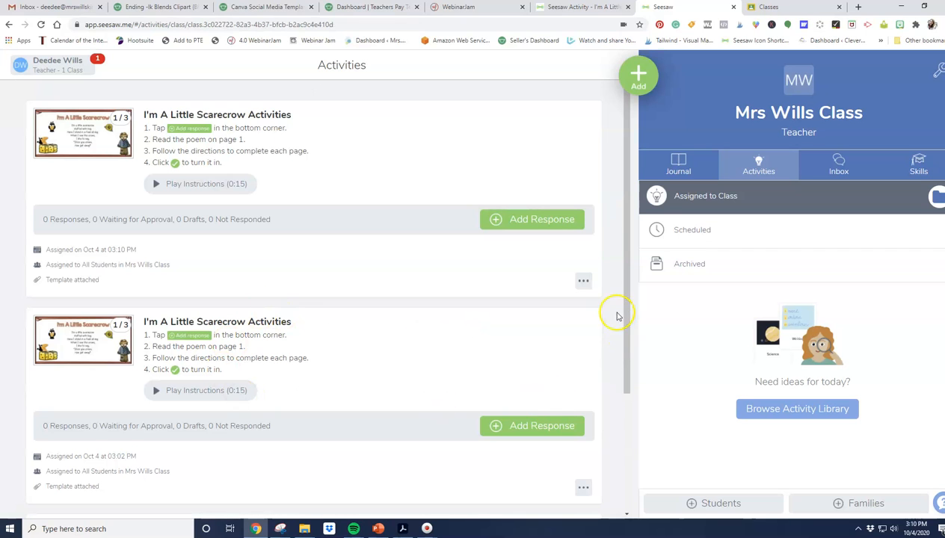
# Delete the newer duplicate scarecrow activity from Mrs Wills Class.
pyautogui.scroll(-3)
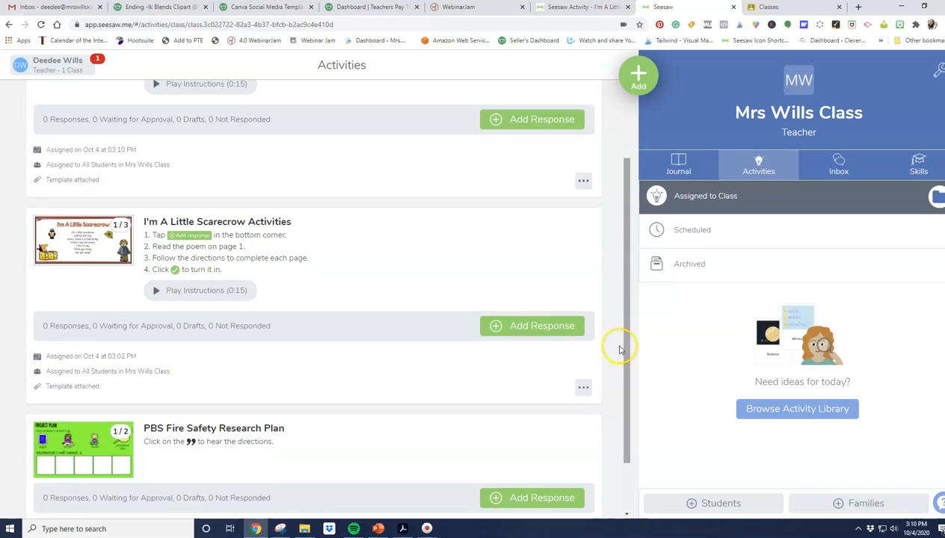
pyautogui.click(583, 180)
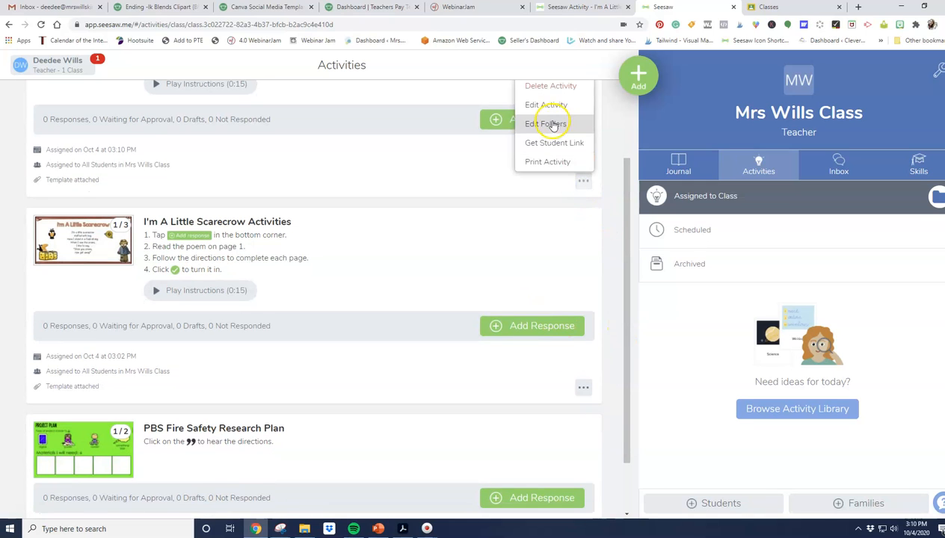
pyautogui.click(551, 85)
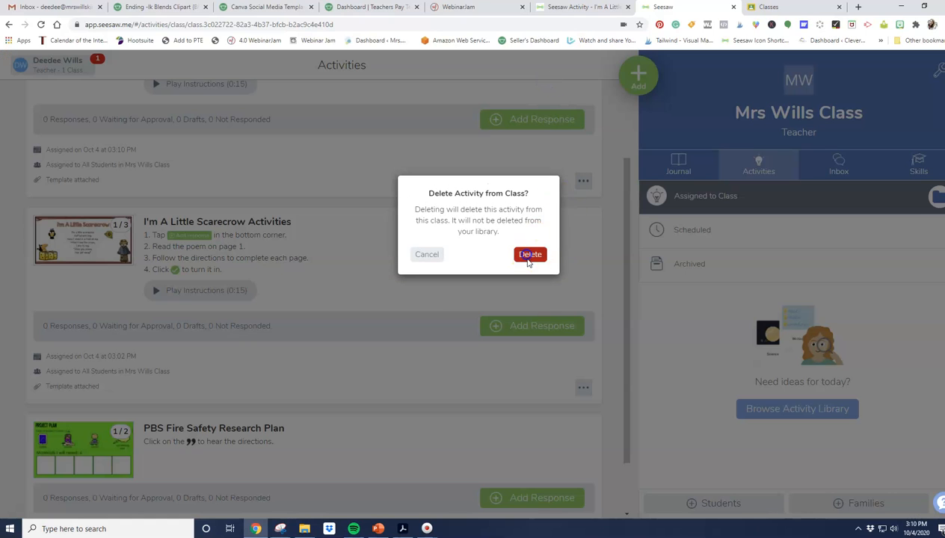
pyautogui.click(530, 254)
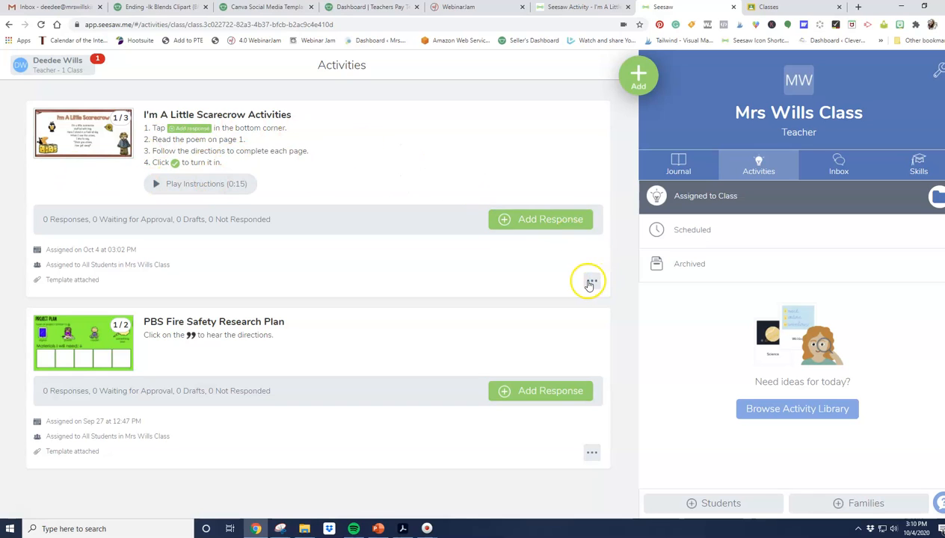
# Copy the scarecrow activity's student link and switch to the Google Classroom tab.
pyautogui.click(592, 283)
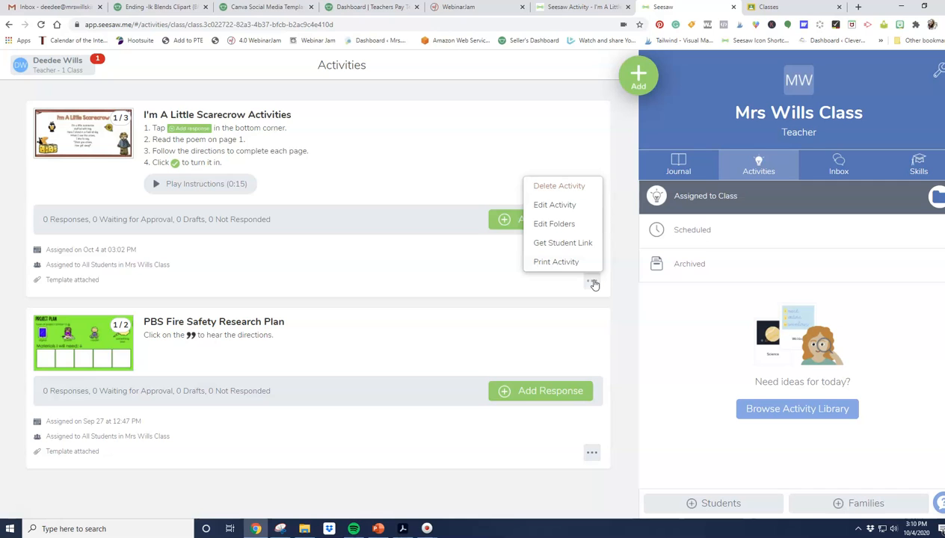
pyautogui.moveTo(563, 243)
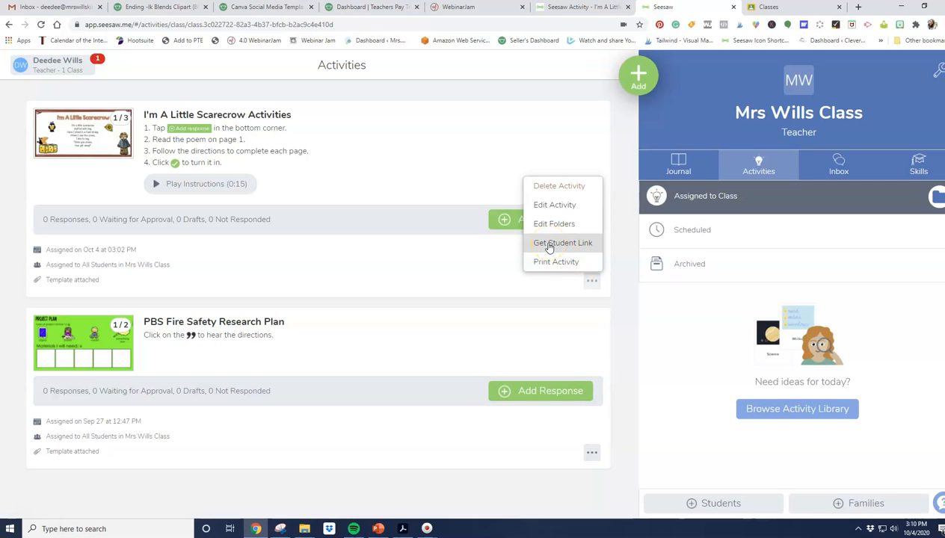
pyautogui.click(562, 242)
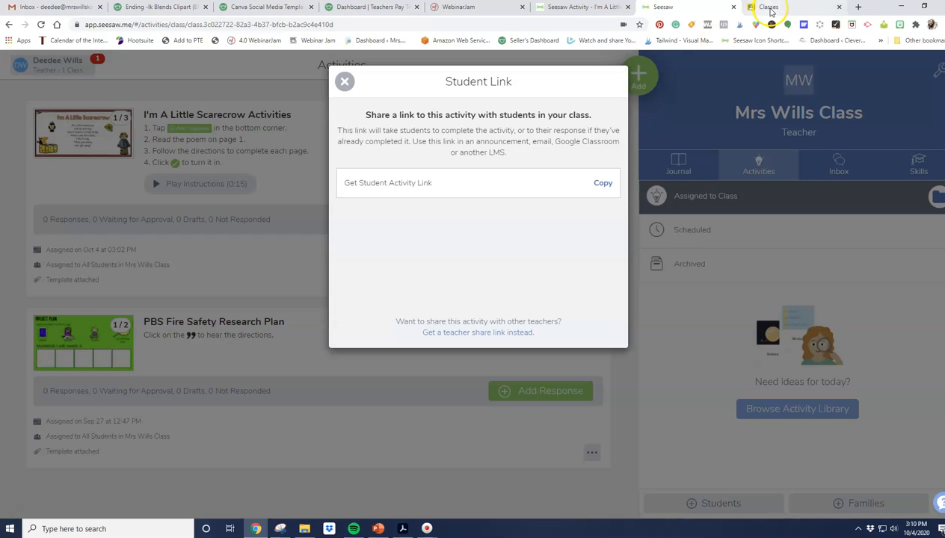
pyautogui.click(770, 6)
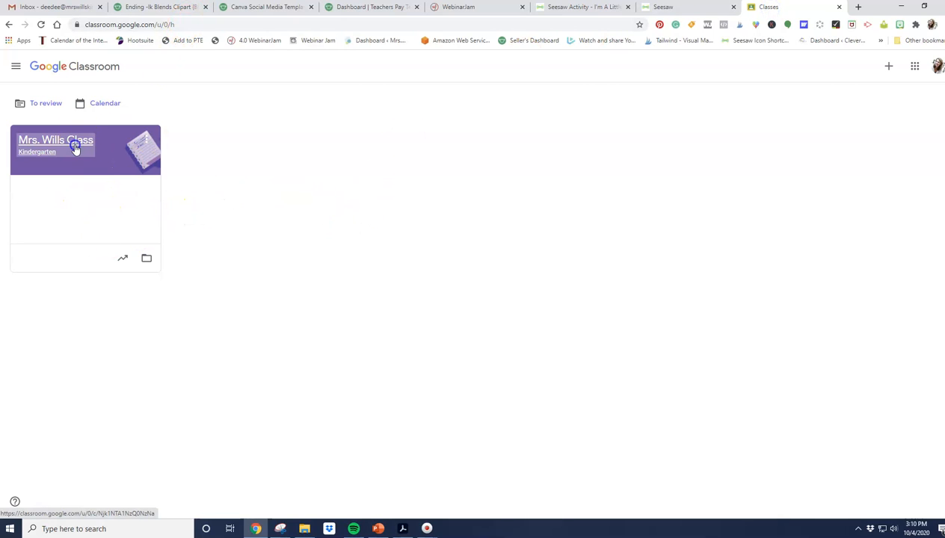
# In Mrs. Wills Class Classwork, create an assignment titled 'Scarecrow Poem'.
pyautogui.click(56, 140)
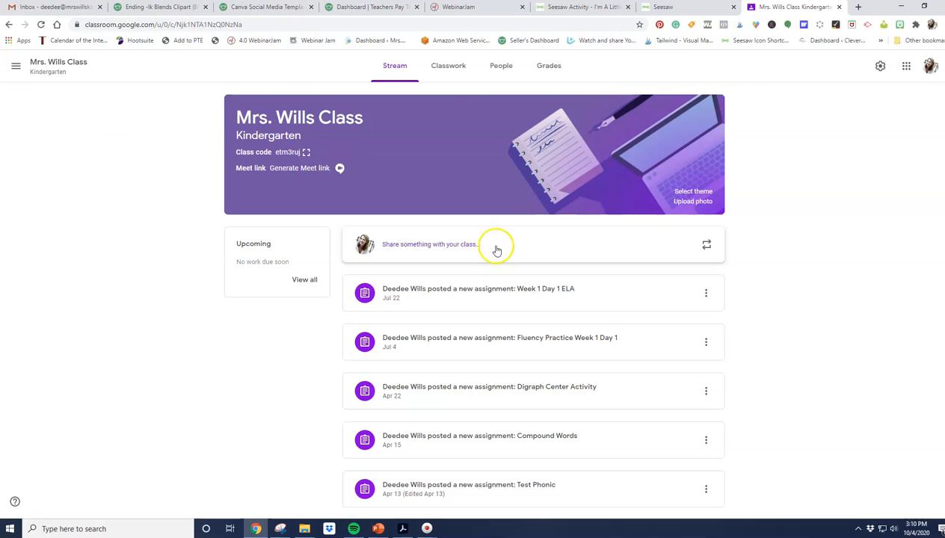
pyautogui.click(448, 66)
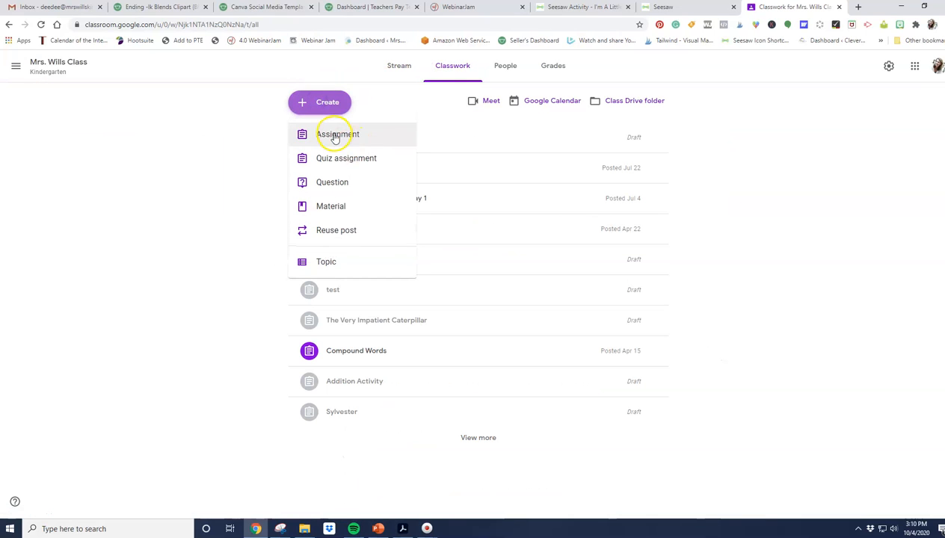
pyautogui.click(338, 134)
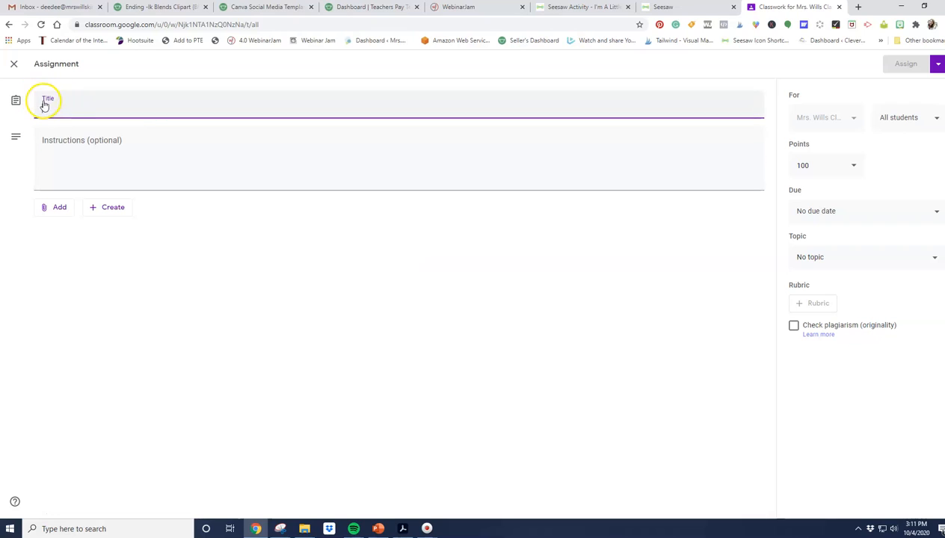
pyautogui.write('Sca')
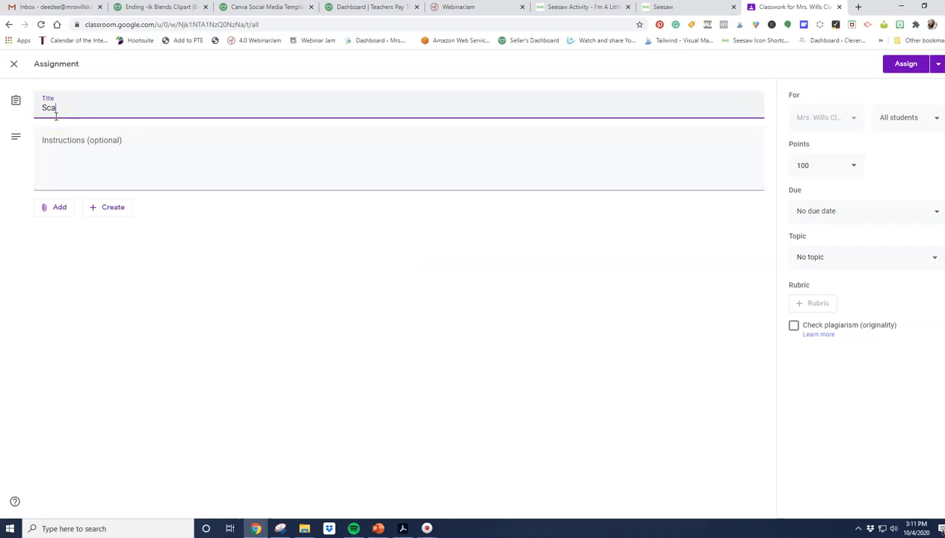
pyautogui.write('recrow')
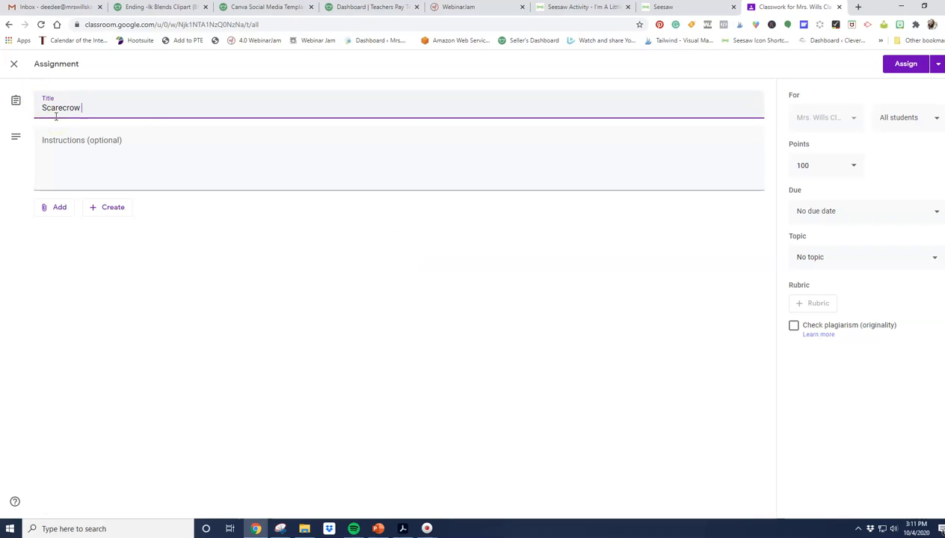
pyautogui.write('Poem')
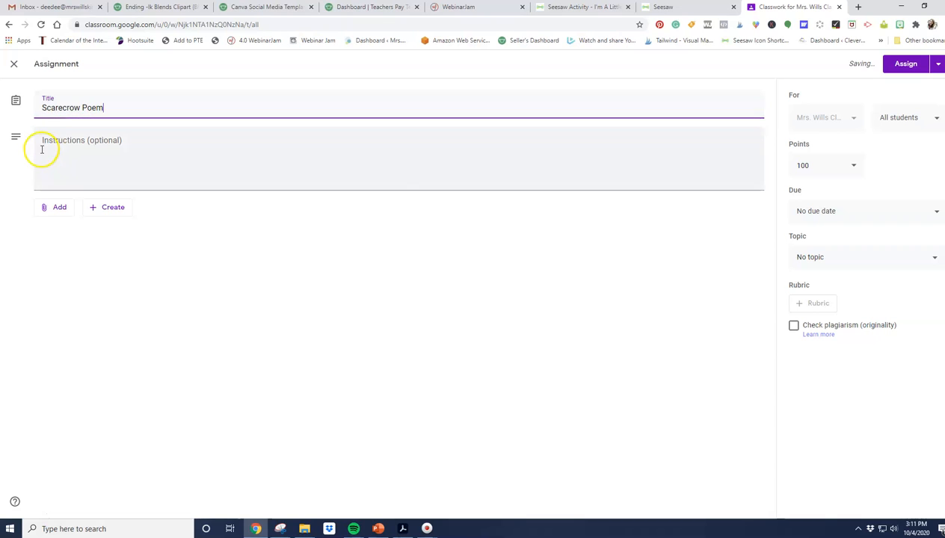
pyautogui.click(59, 207)
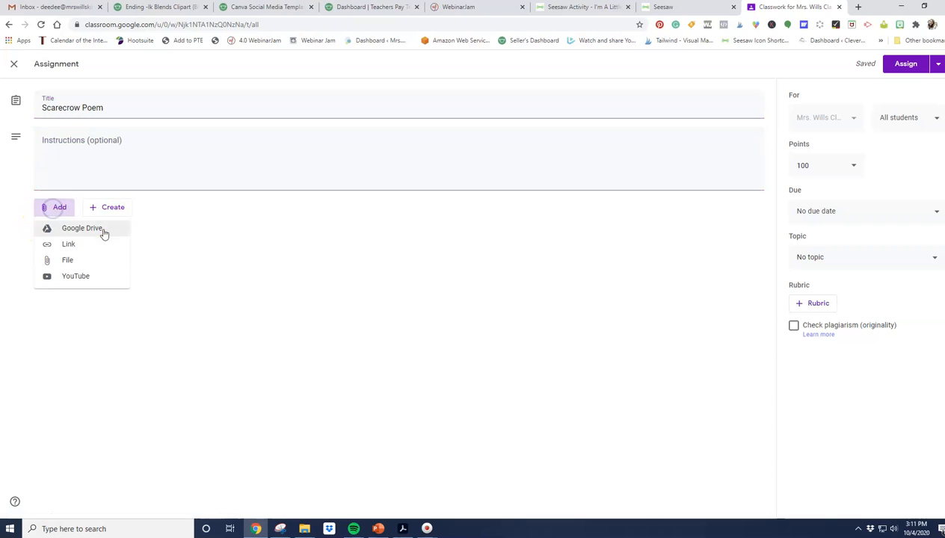
# Attach the pasted Seesaw student link to Scarecrow Poem and assign it.
pyautogui.click(69, 244)
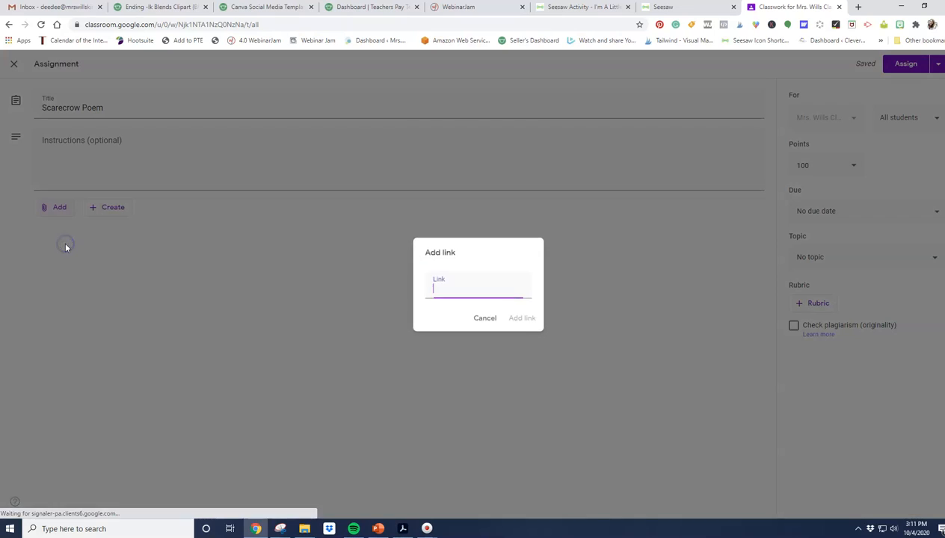
pyautogui.write('4897-bc17-dfc6c6f33599')
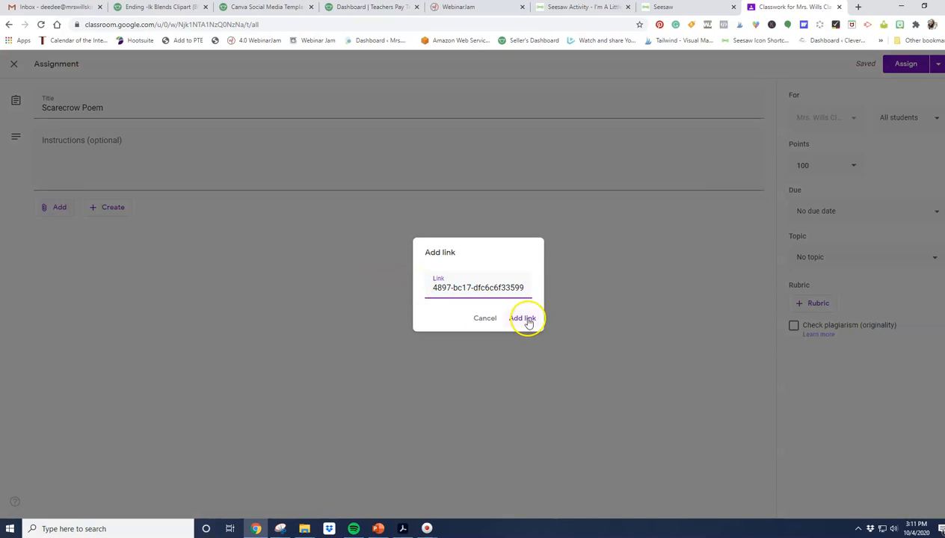
pyautogui.click(522, 318)
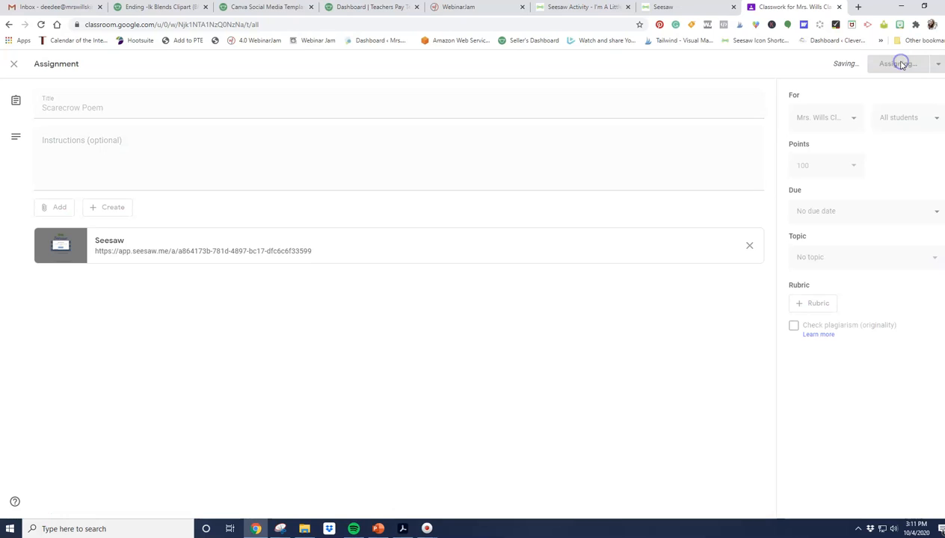
pyautogui.click(895, 63)
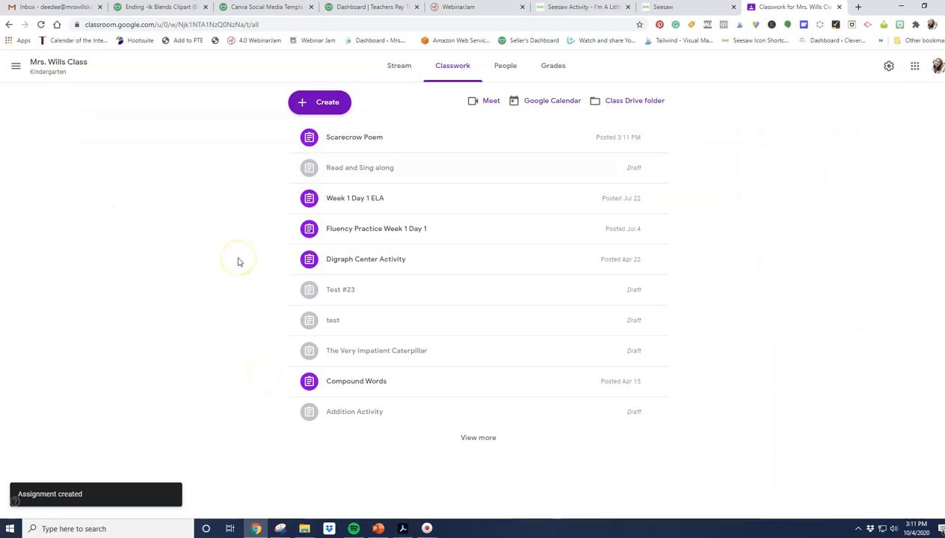
pyautogui.moveTo(239, 262)
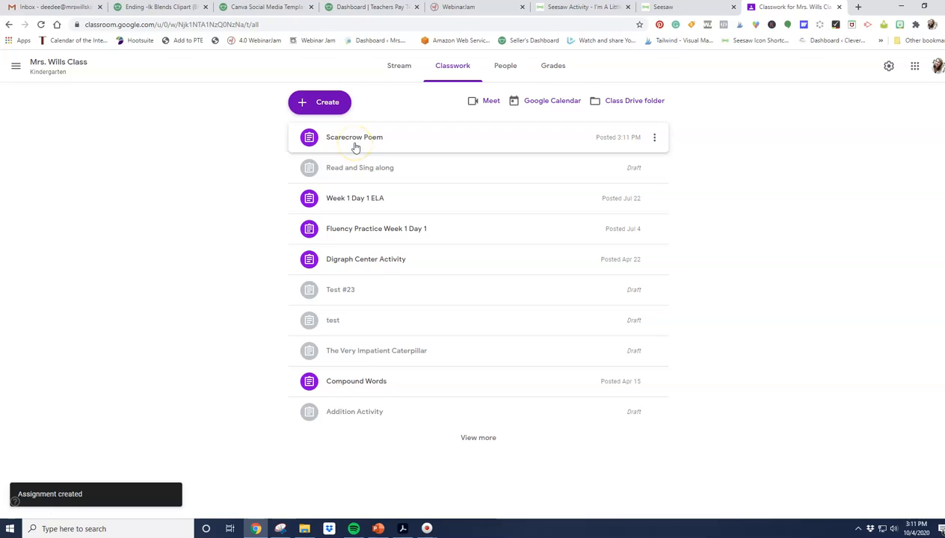
# Expand the posted Scarecrow Poem assignment and open its Seesaw attachment link.
pyautogui.click(354, 137)
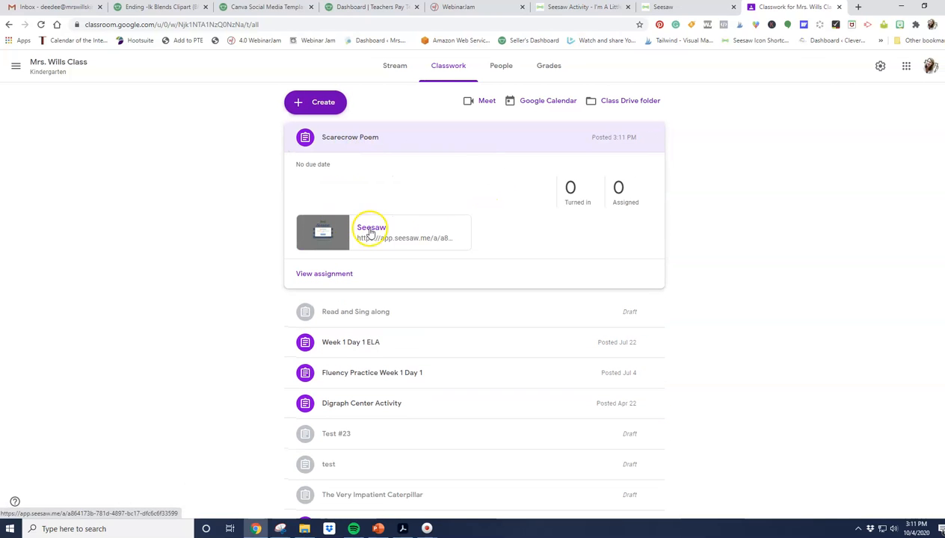
pyautogui.click(371, 233)
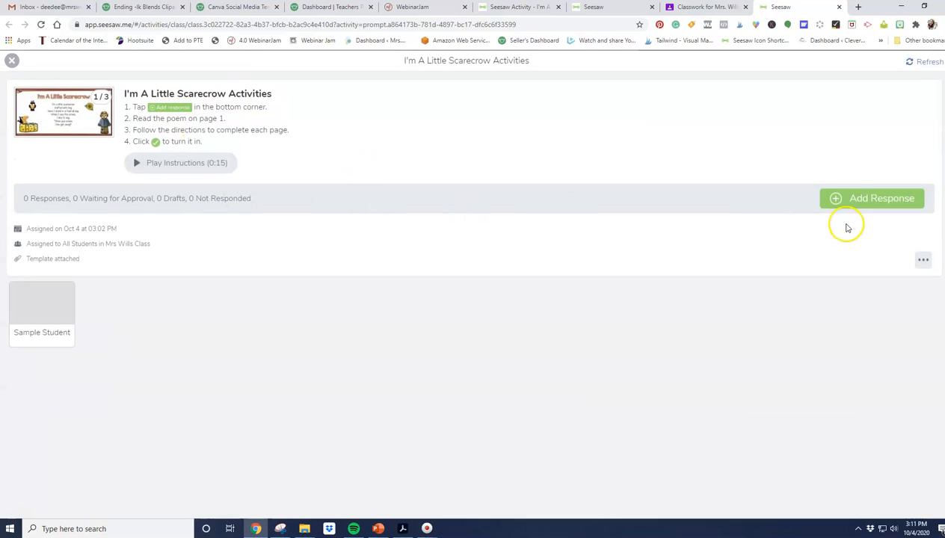
pyautogui.moveTo(166, 507)
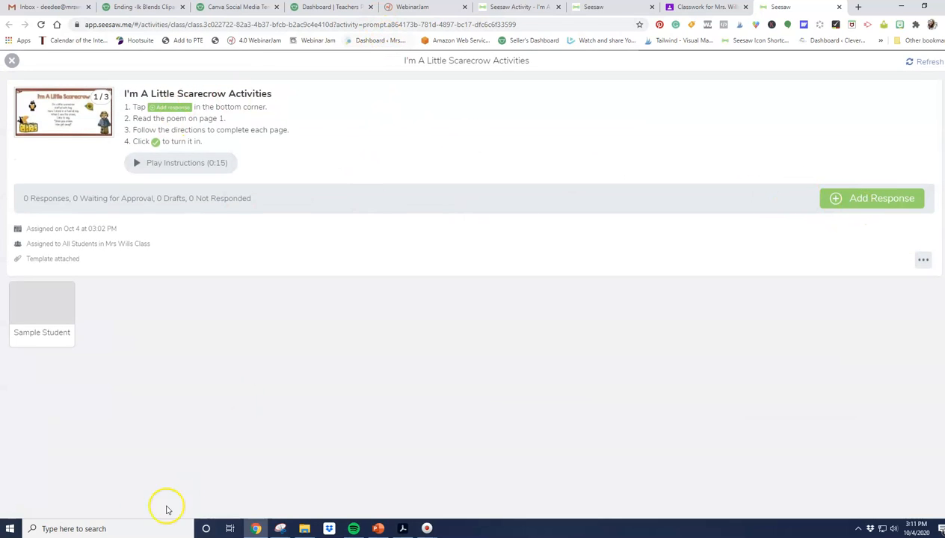
pyautogui.moveTo(19, 512)
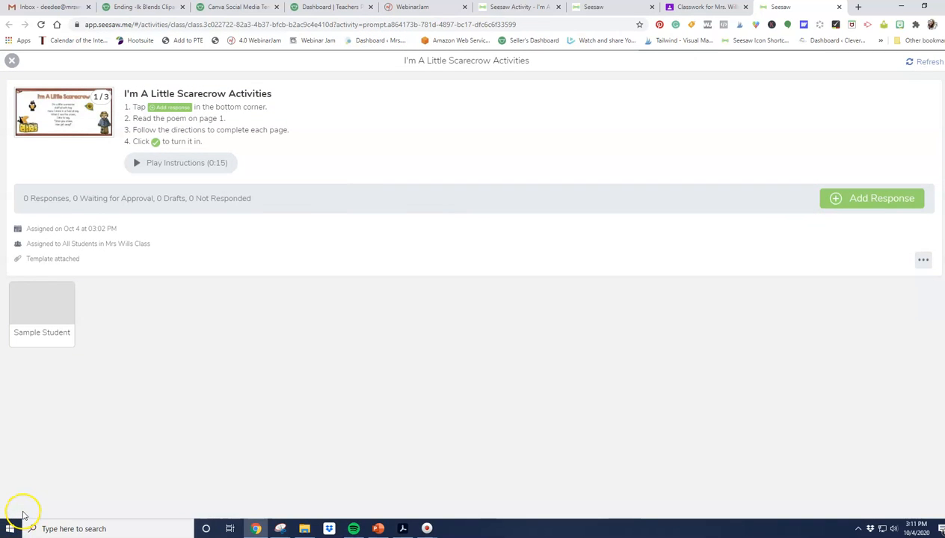